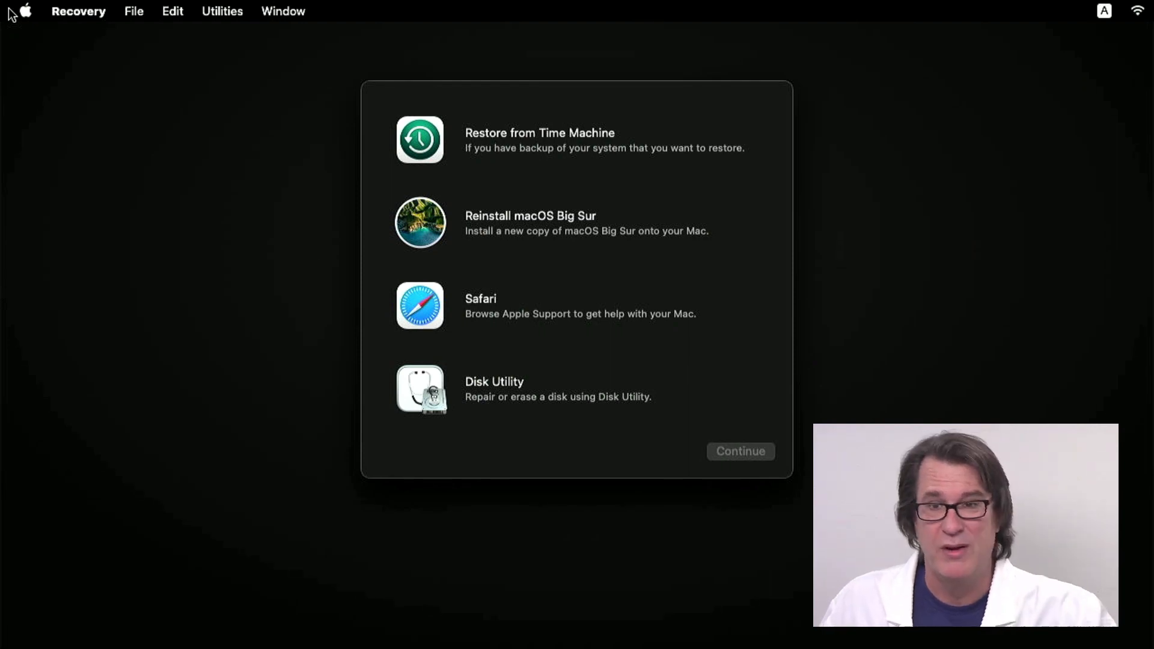
# - Launch Terminal from the Recovery Utilities menu to bring up the Reset Password assistant
pyautogui.click(221, 11)
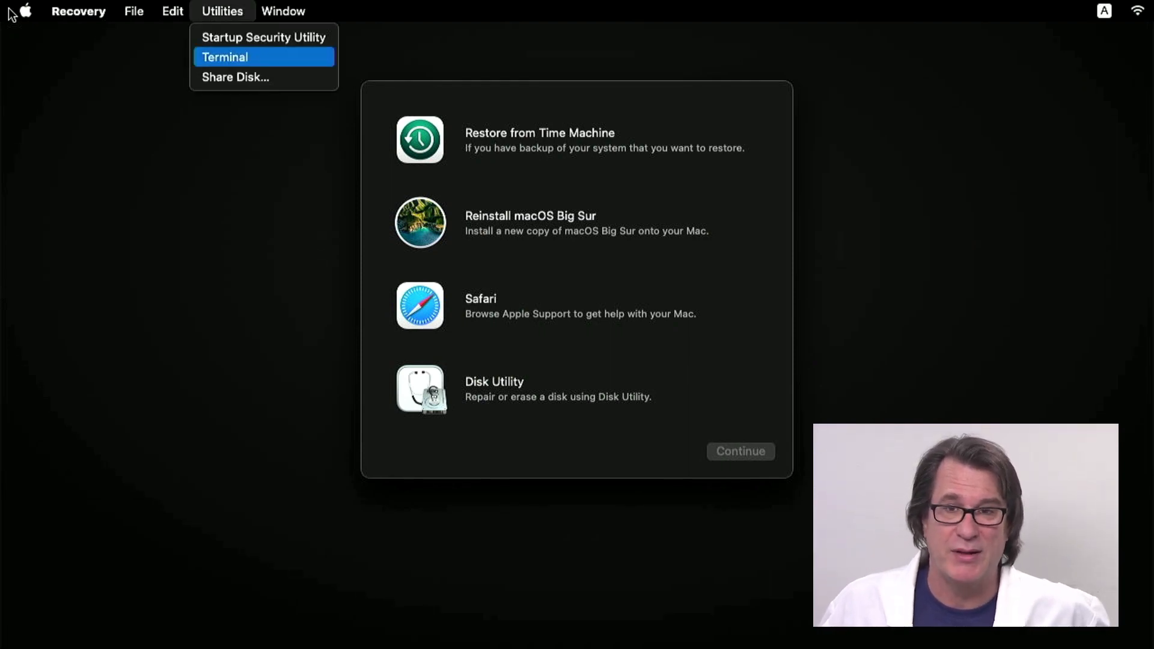
pyautogui.click(225, 57)
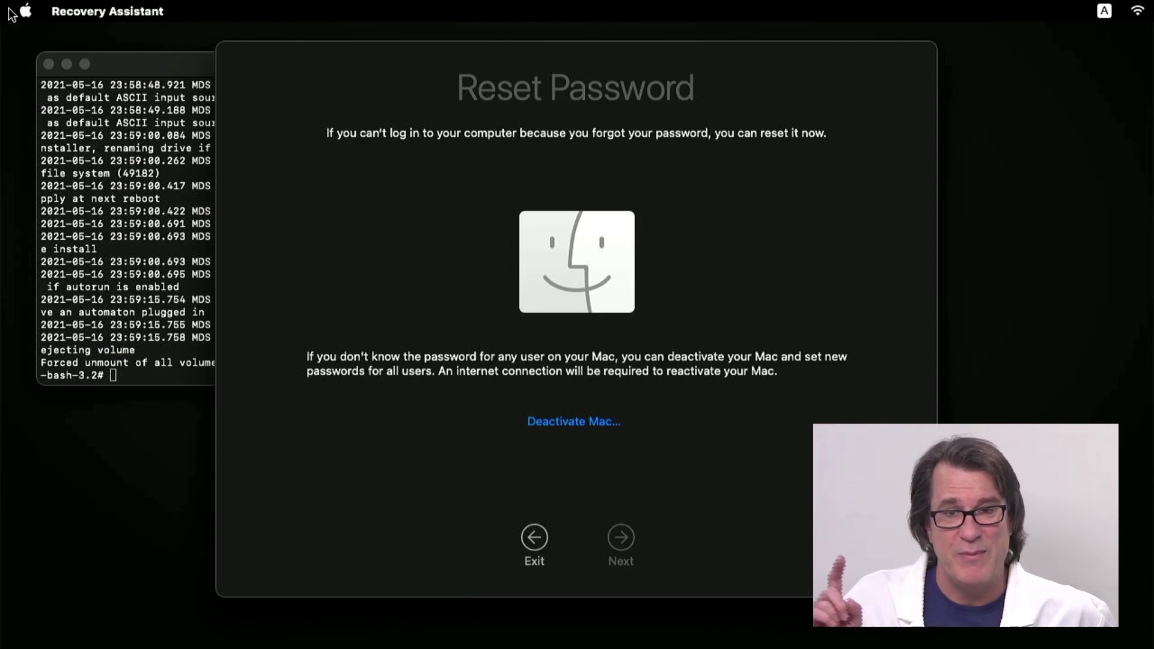
# - Erase all data on the Mac via Recovery Assistant's Erase Mac command
pyautogui.click(107, 11)
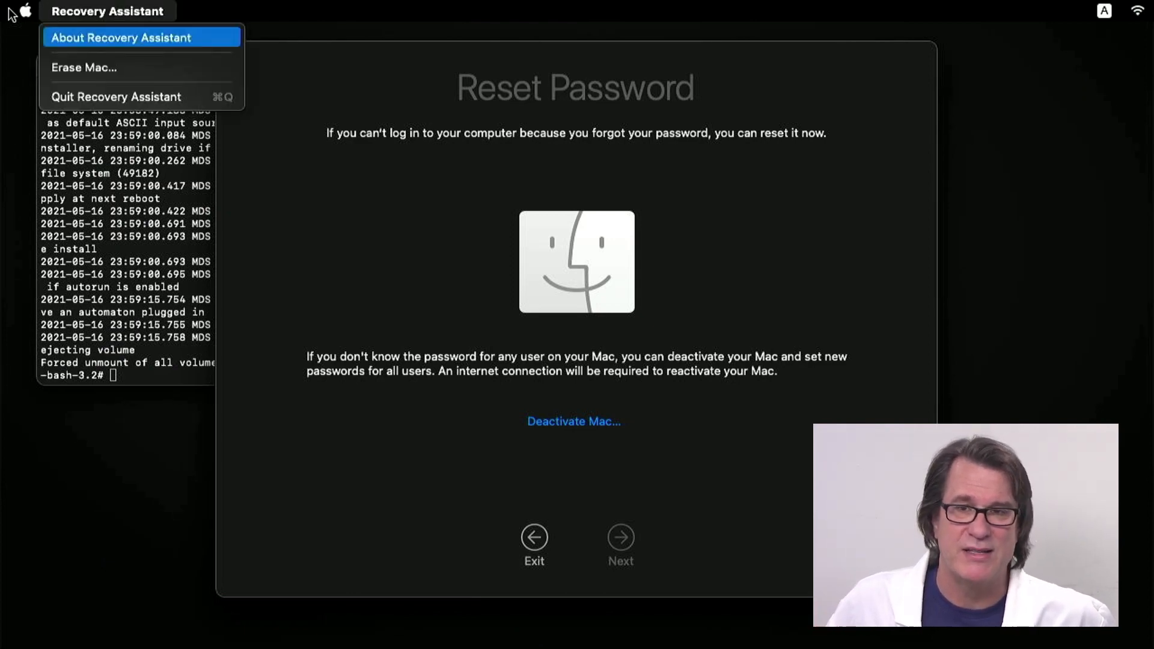
pyautogui.click(83, 67)
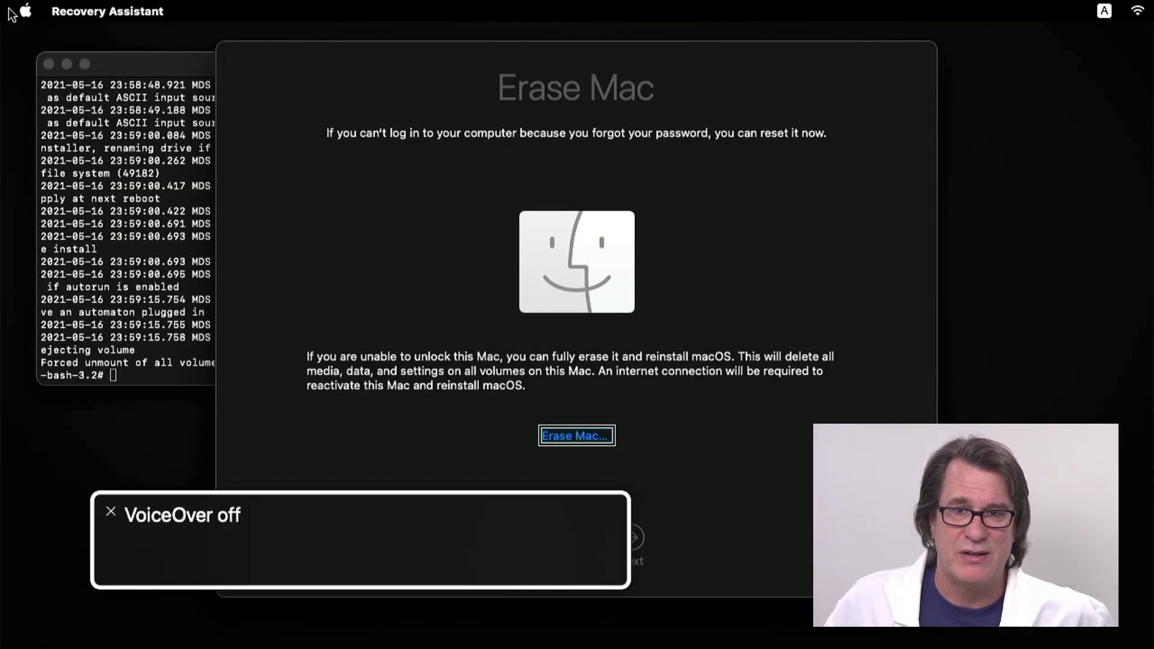
pyautogui.click(576, 436)
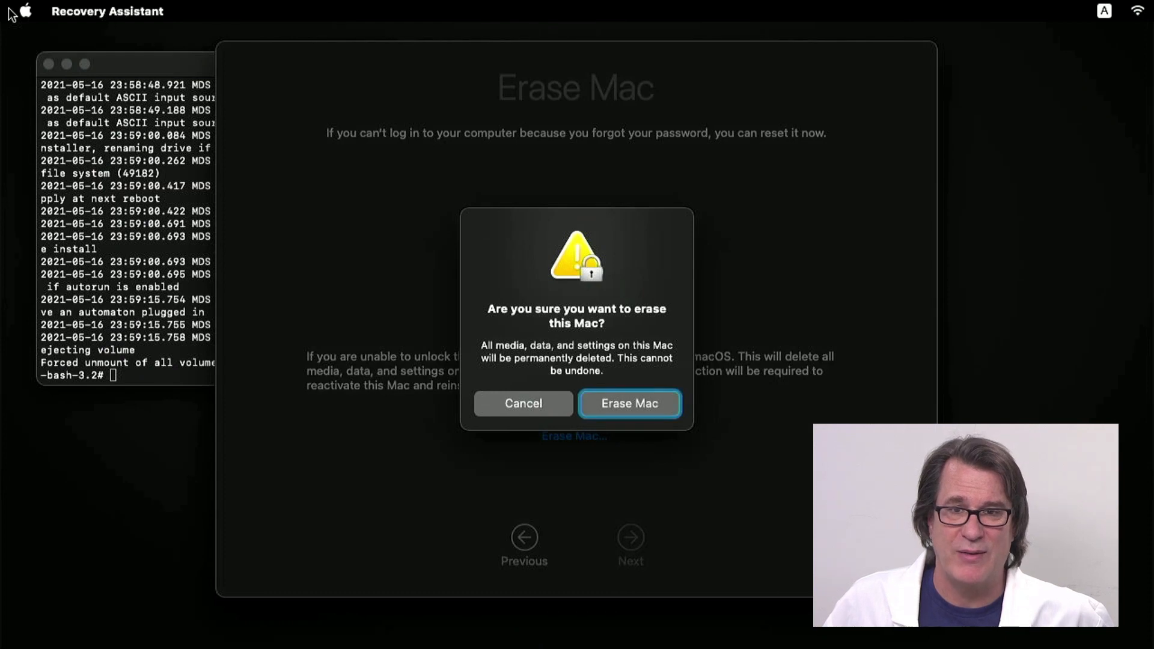
pyautogui.click(630, 403)
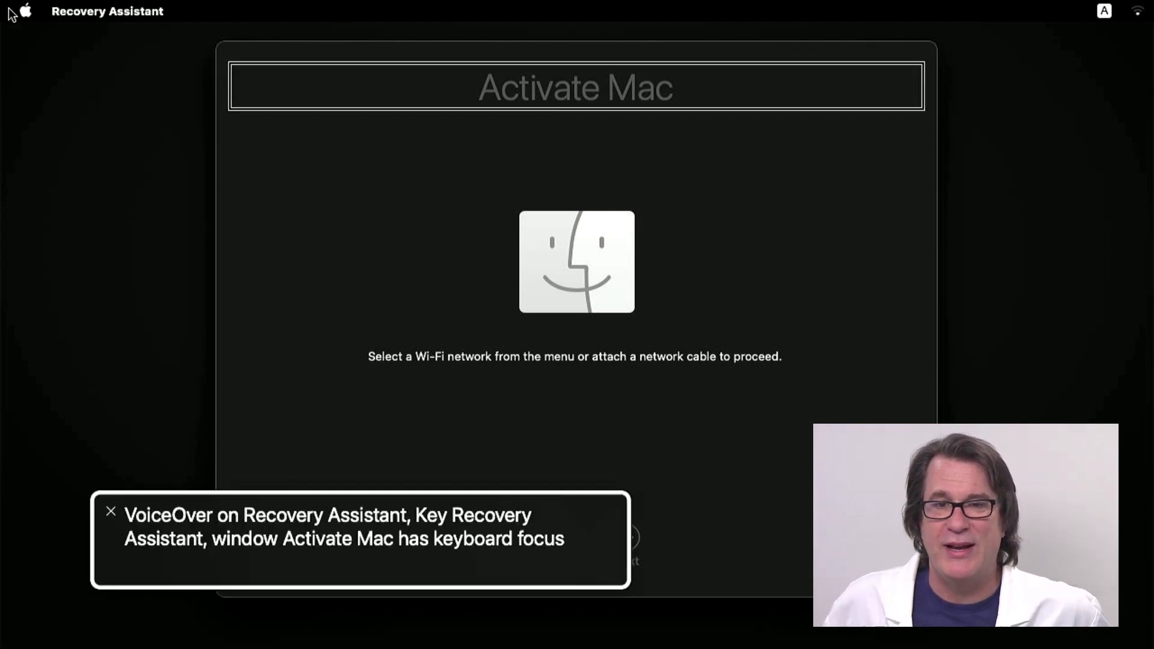
# - Join an available Wi-Fi network from the menu bar to activate the Mac
pyautogui.click(1136, 10)
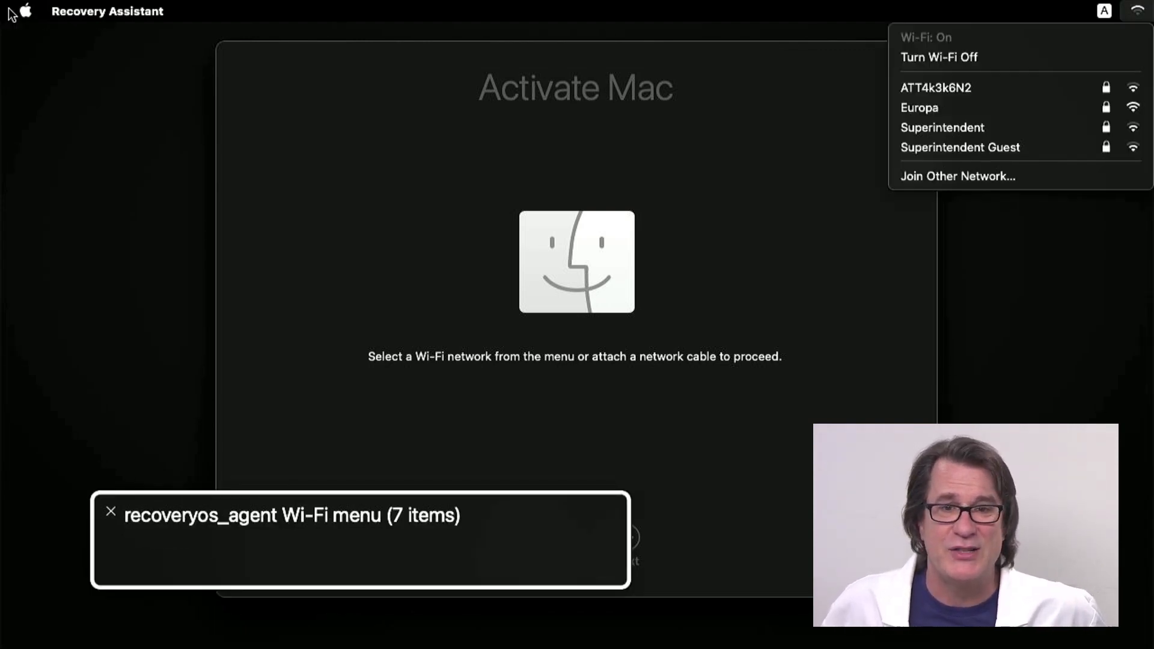
pyautogui.click(957, 176)
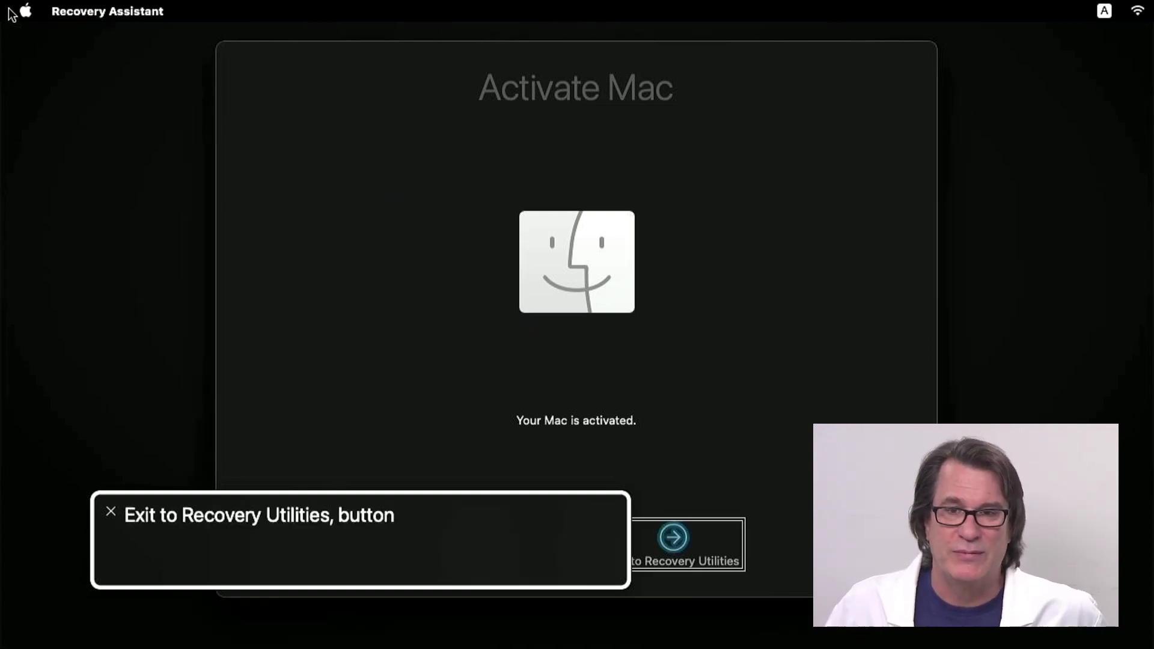
# - Exit activation to Recovery Utilities and start the macOS Big Sur reinstall
pyautogui.click(682, 544)
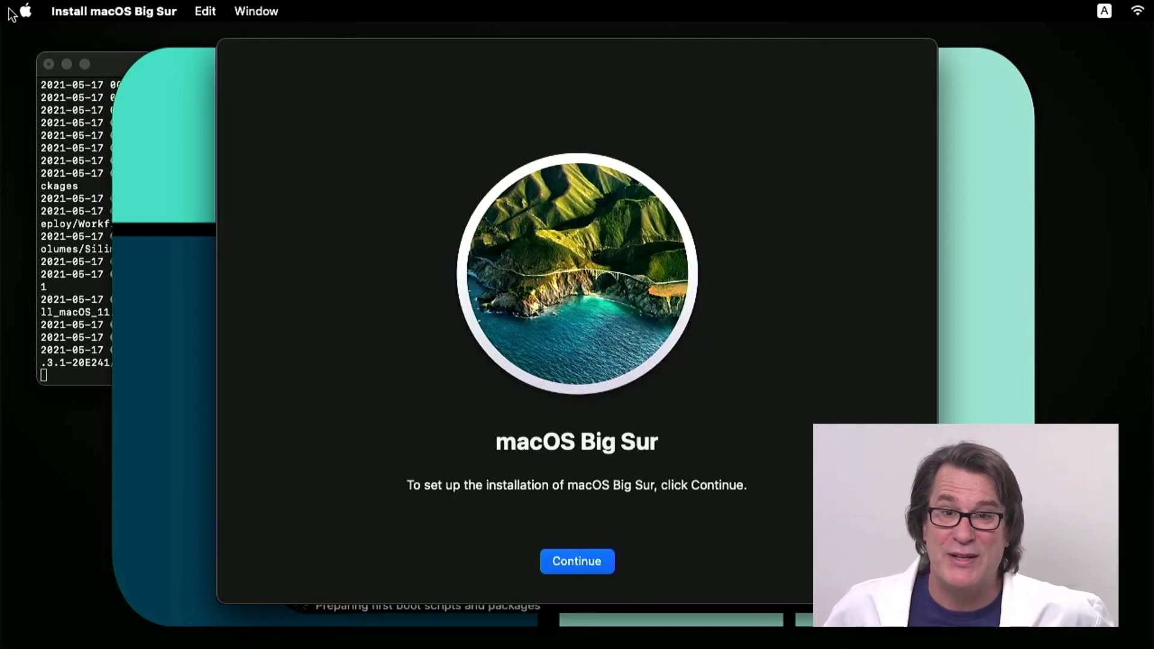
# - Continue through the Big Sur installer and install onto the Silimac disk
pyautogui.click(577, 561)
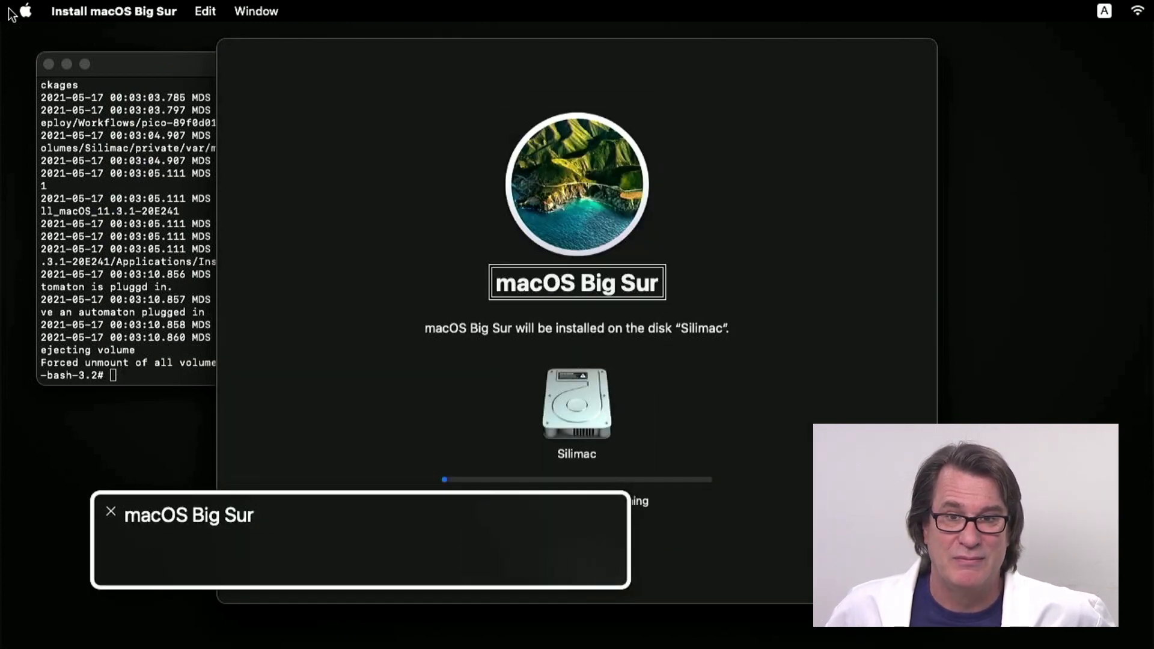
pyautogui.click(110, 511)
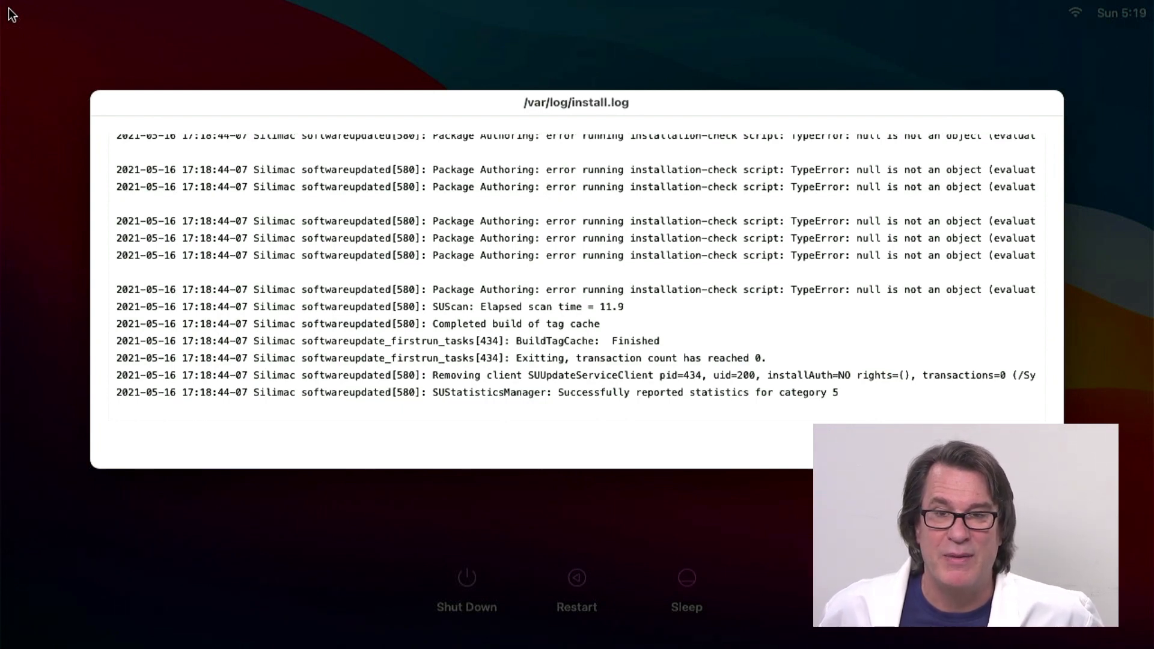
# - Scroll the install log until Firefox's package install finishes
pyautogui.scroll(-3)
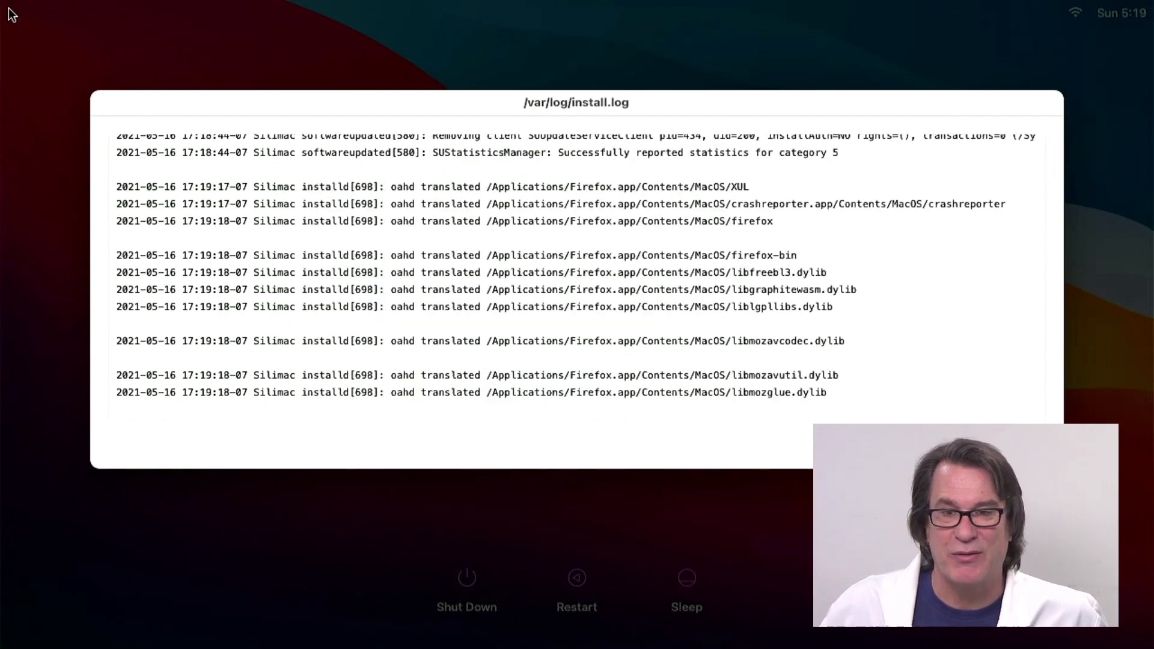
pyautogui.scroll(-3)
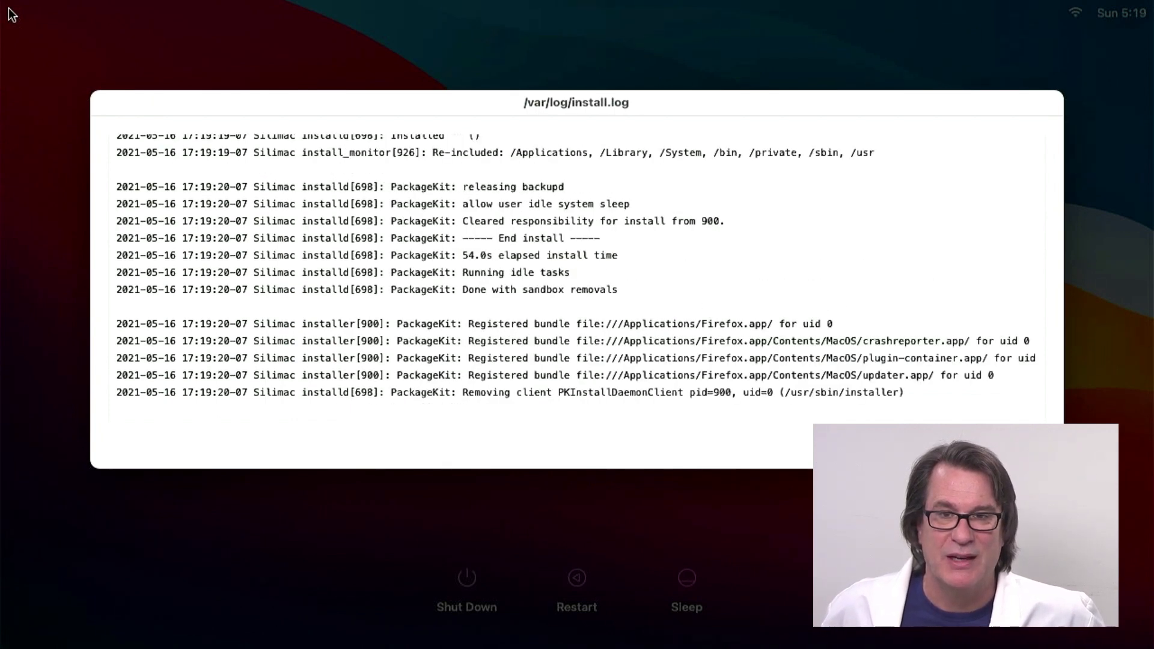
pyautogui.scroll(-3)
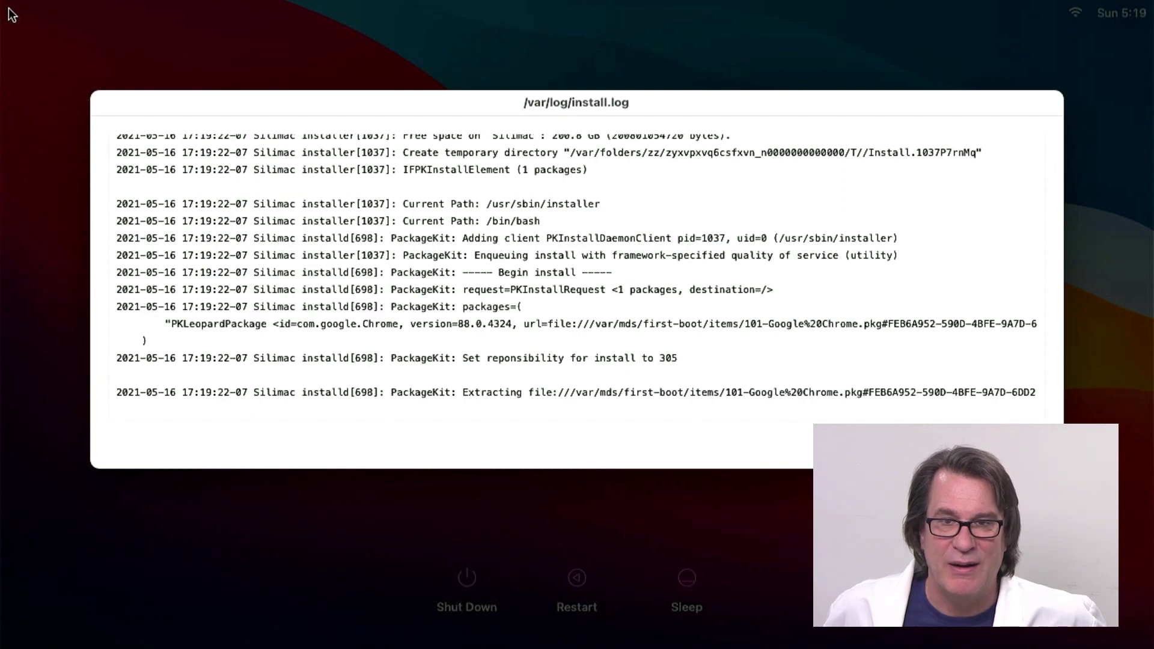
# - Follow the install log as Google Chrome's package and postinstall scripts complete
pyautogui.scroll(-3)
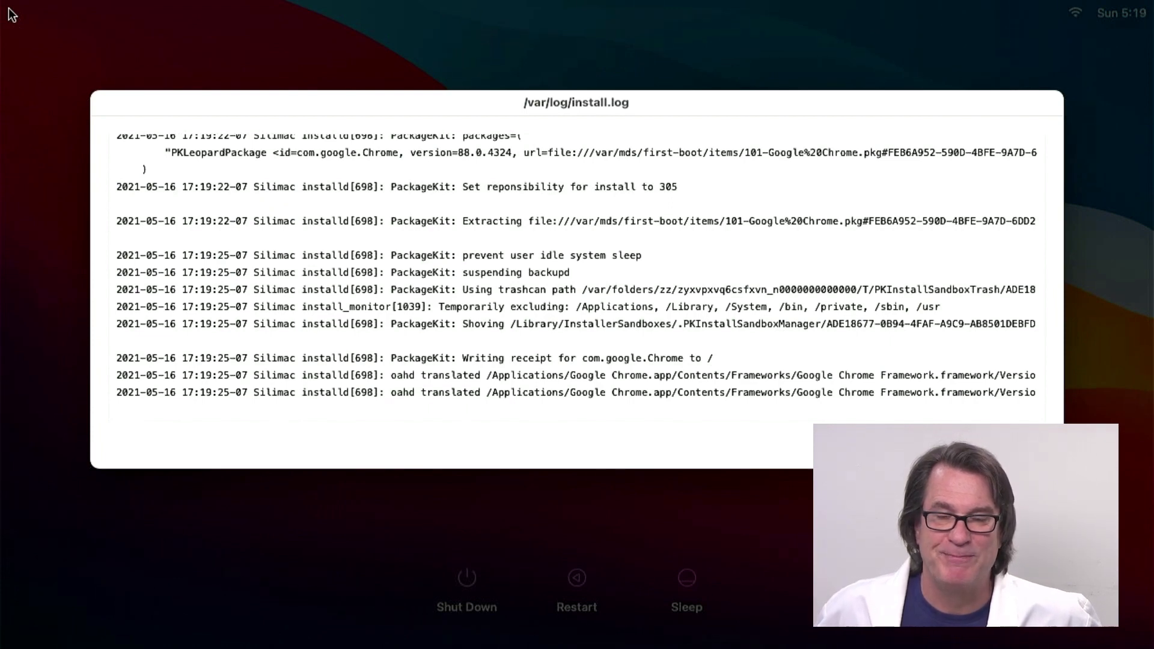
pyautogui.scroll(-3)
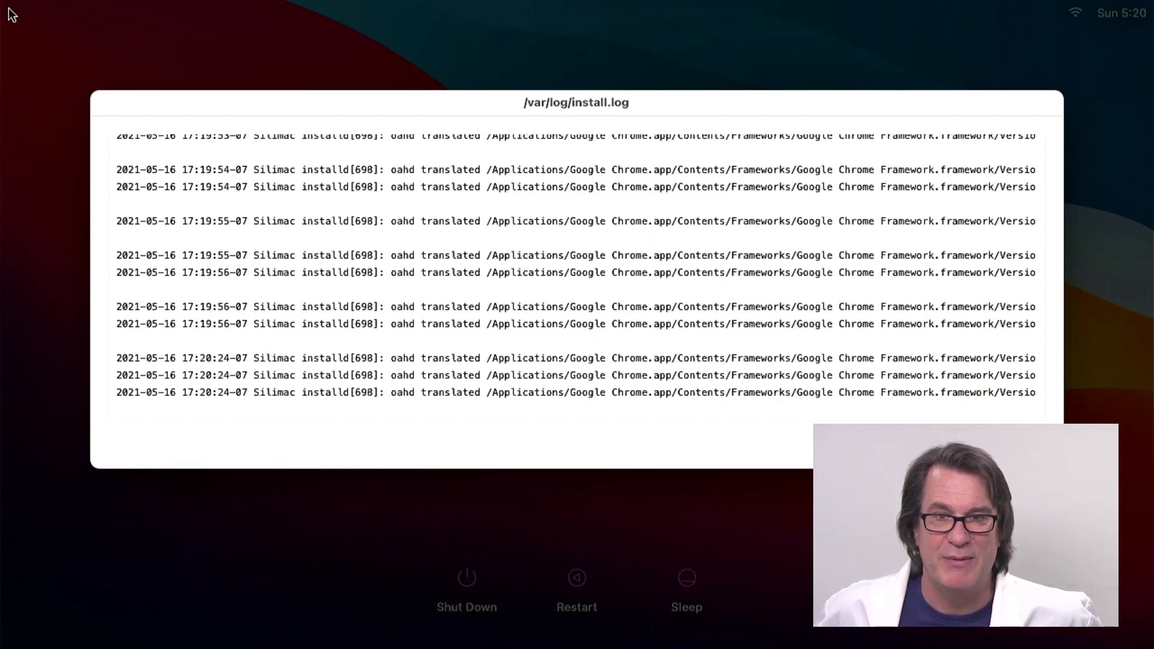
pyautogui.scroll(-3)
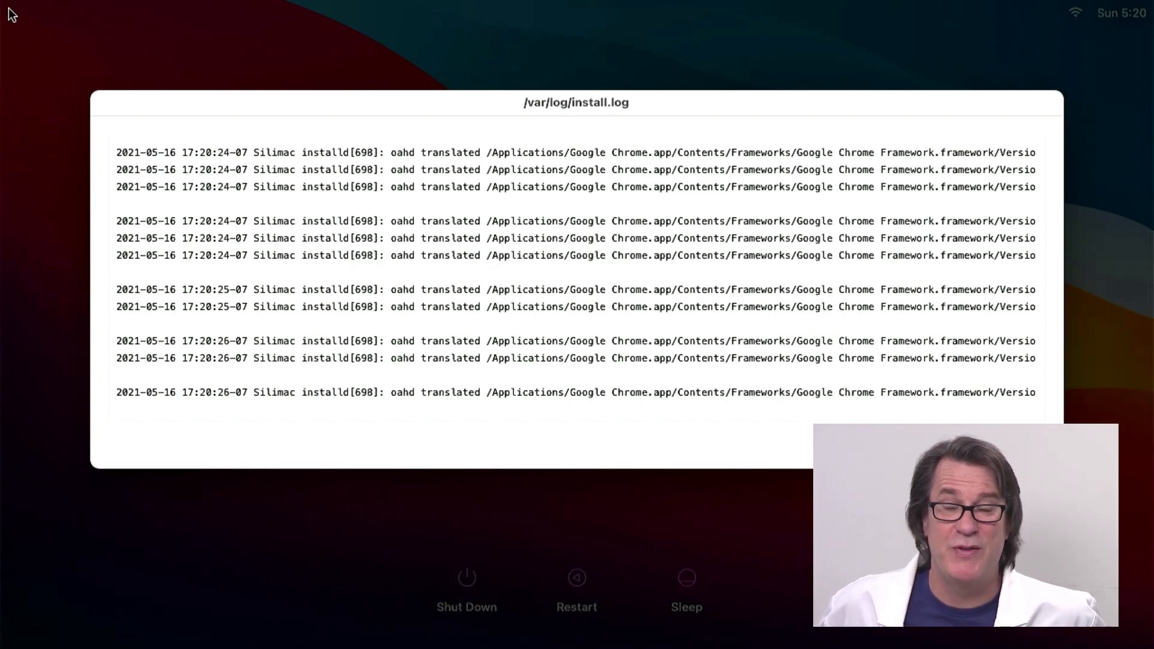
pyautogui.scroll(-3)
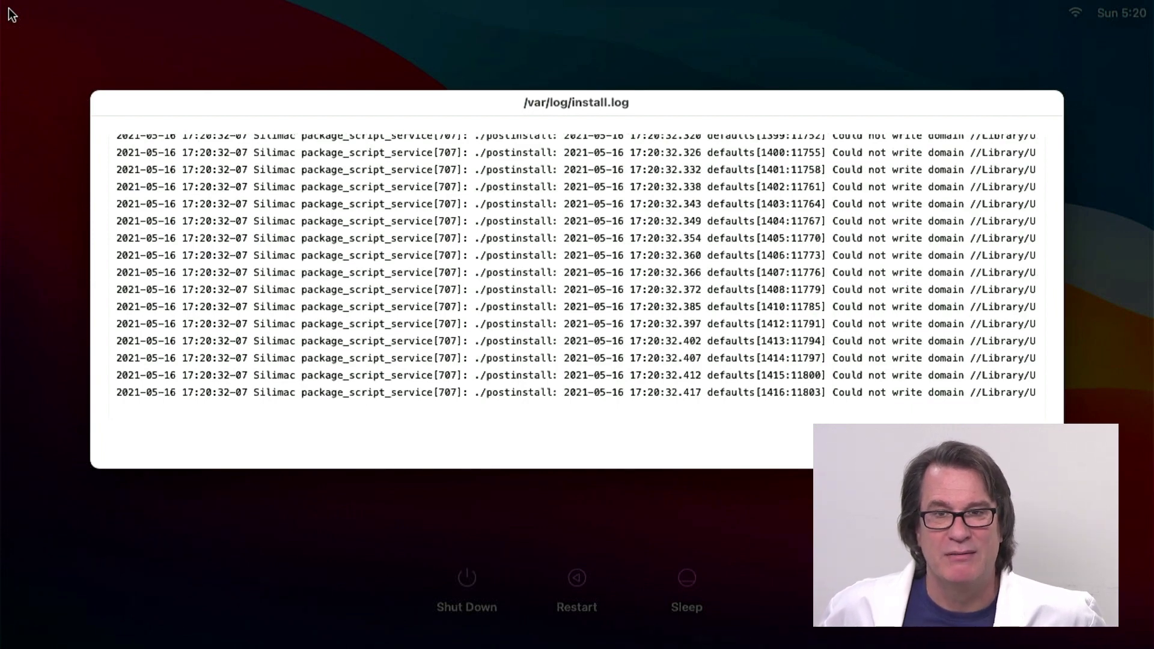
pyautogui.scroll(-3)
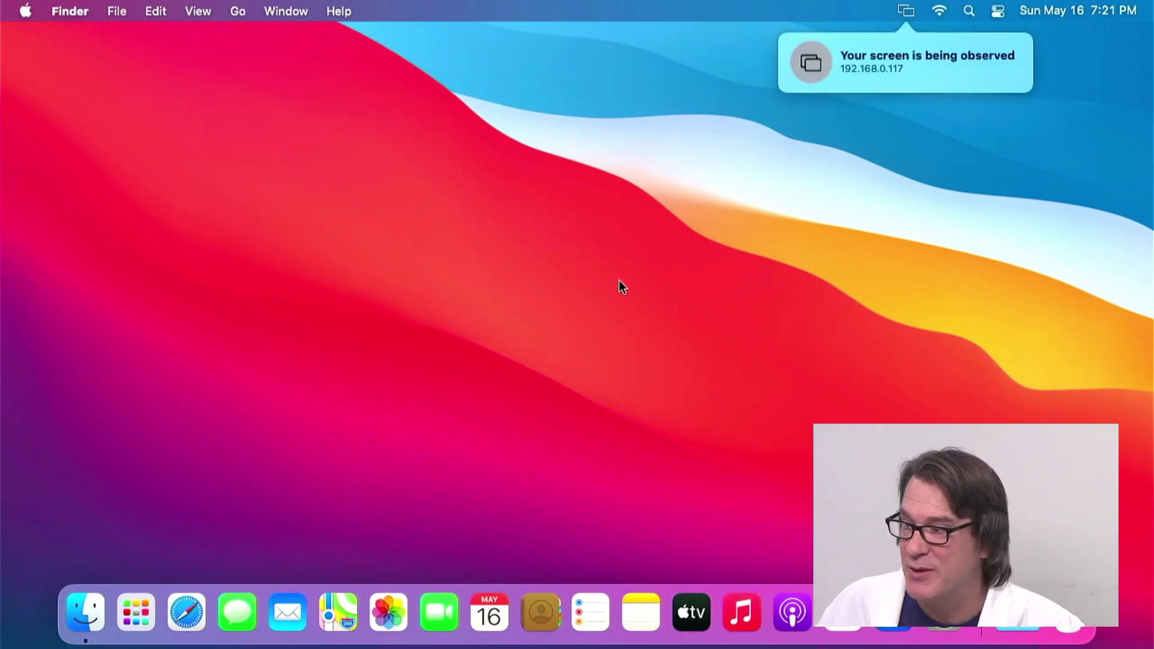
pyautogui.moveTo(84, 611)
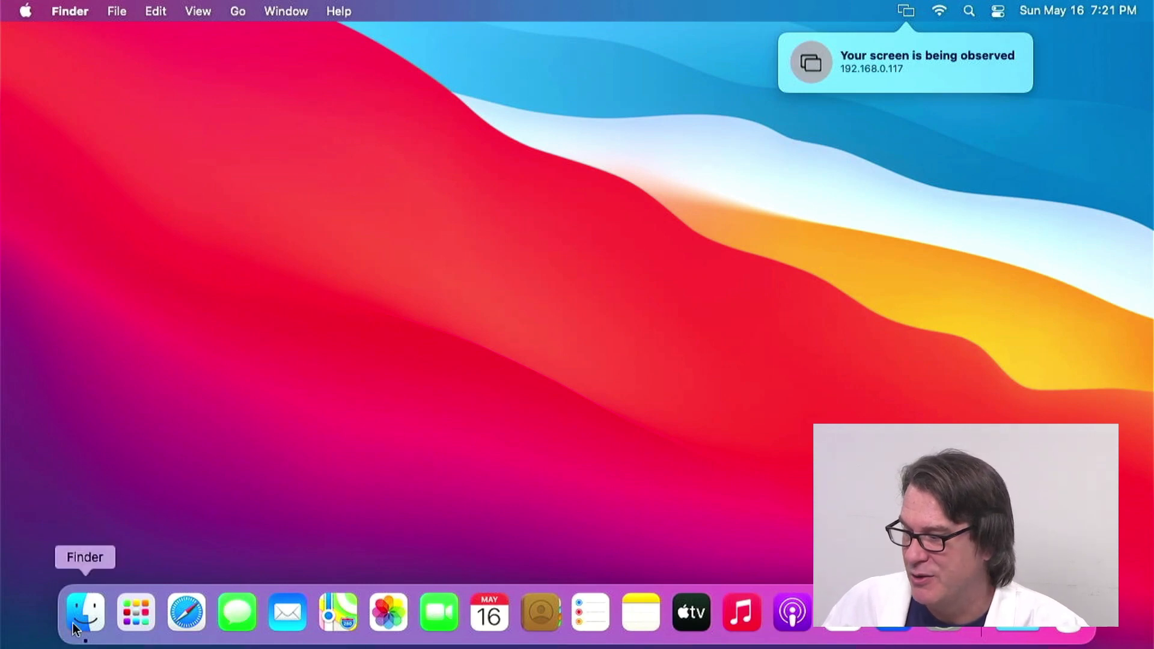
# - Confirm Firefox and Google Chrome appear in Finder's Applications folder, then open System Preferences
pyautogui.click(84, 612)
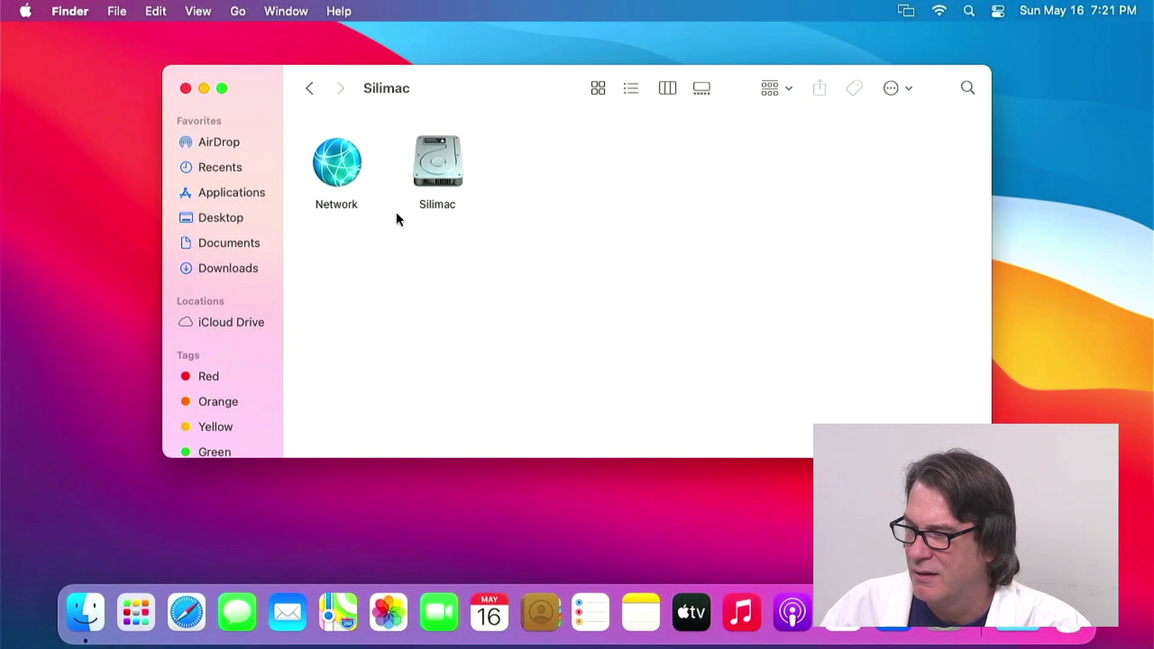
pyautogui.click(237, 11)
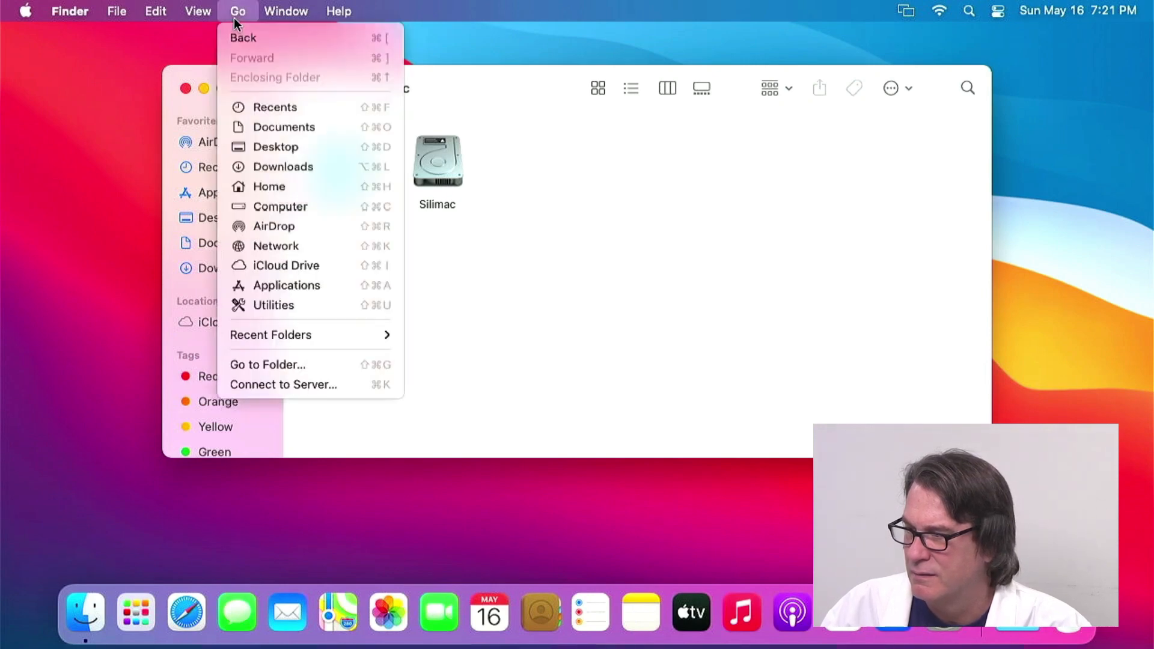
pyautogui.click(284, 285)
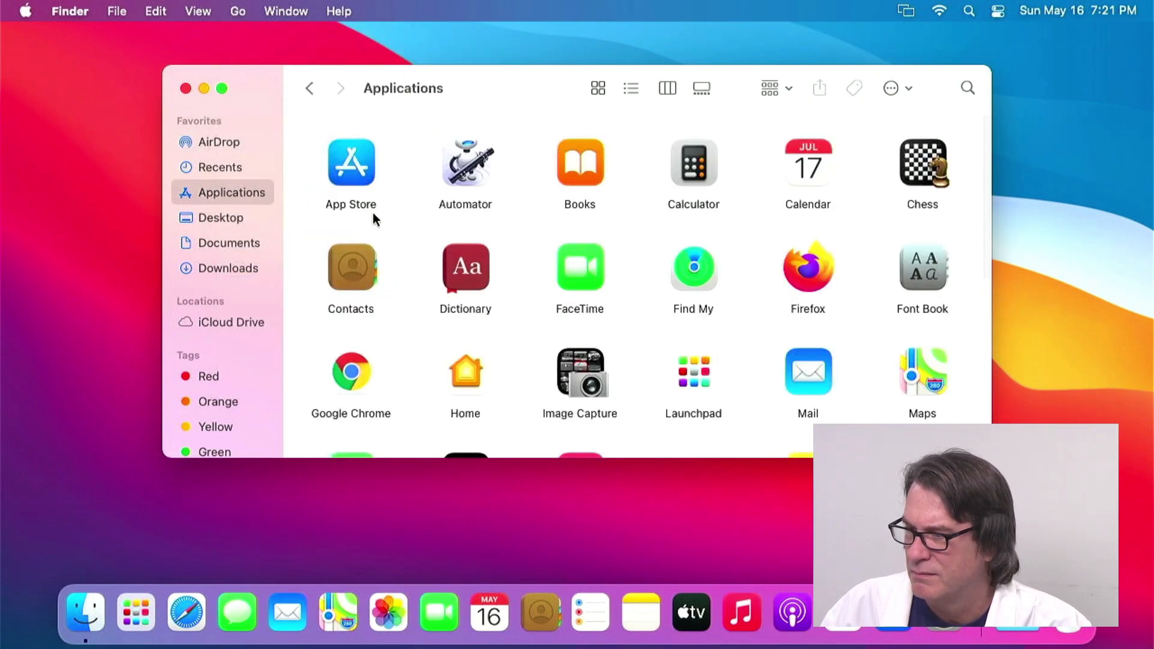
pyautogui.click(807, 267)
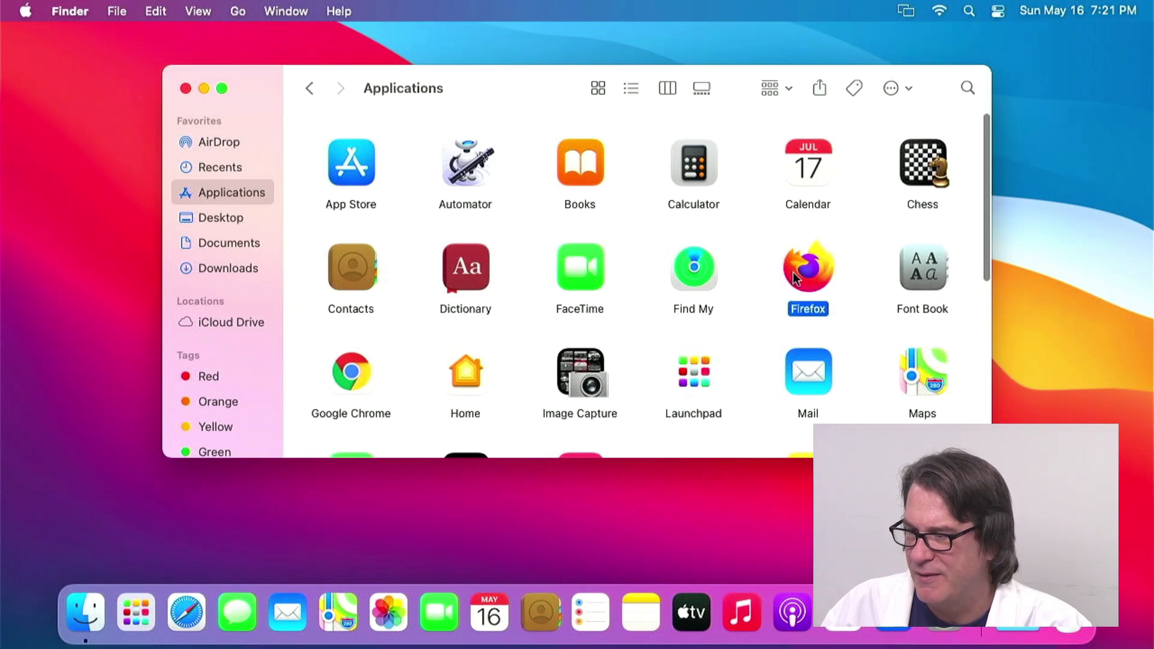
pyautogui.click(350, 371)
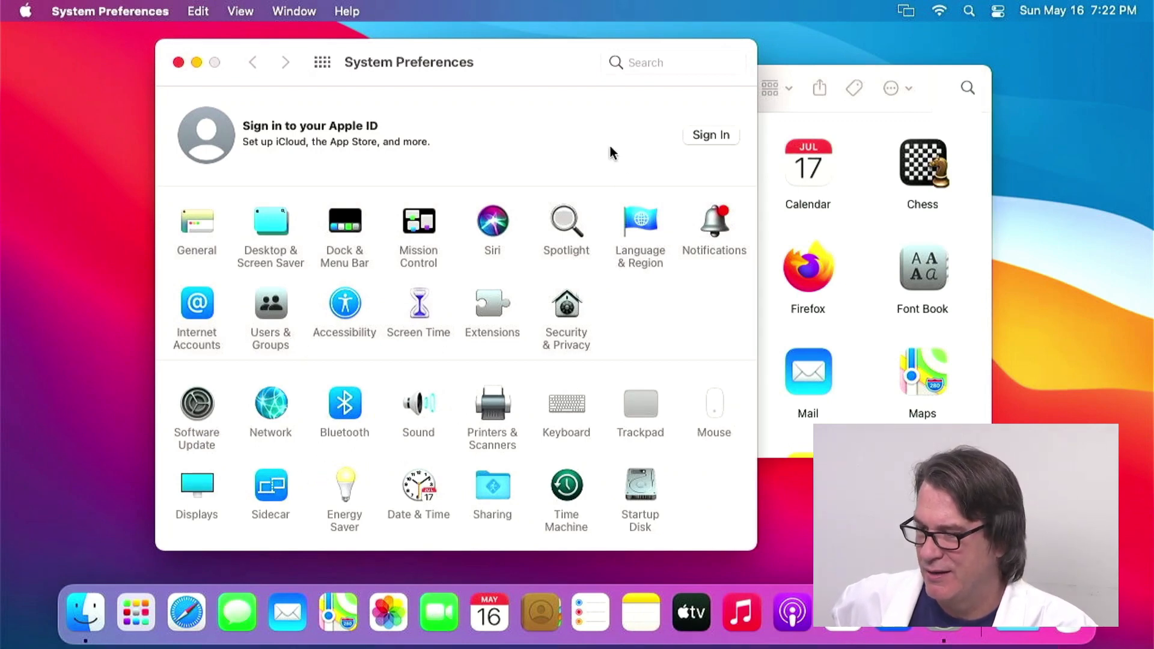
# - Search "sha" to open the Sharing pane showing Silimac with Screen Sharing enabled
pyautogui.click(671, 62)
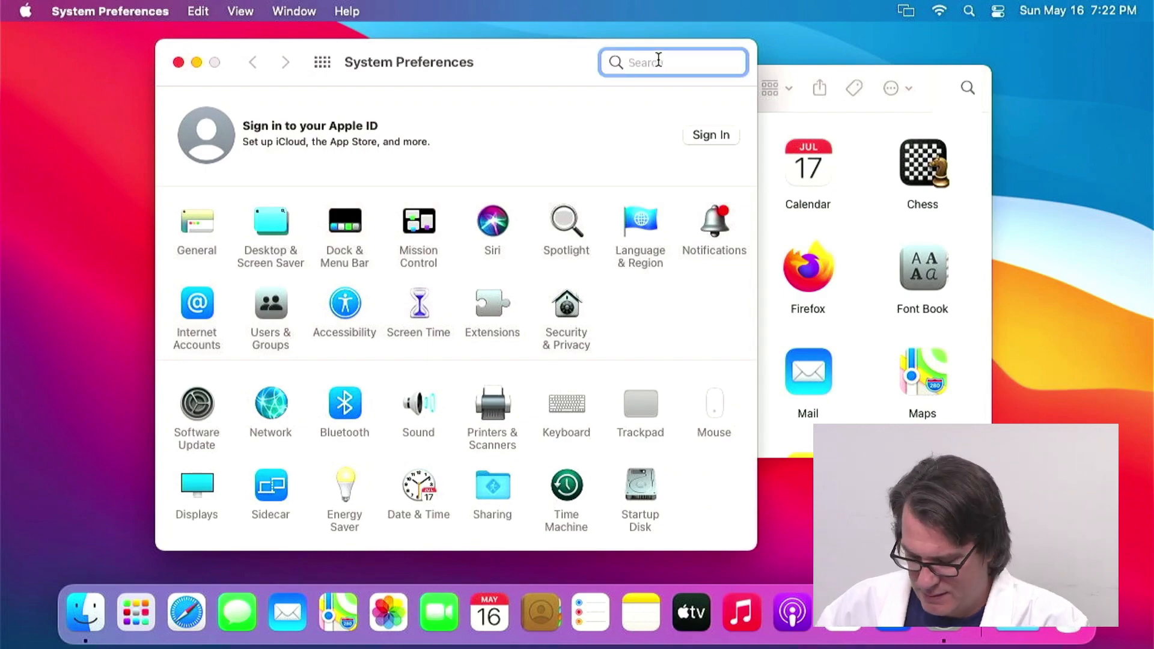
pyautogui.write('sha')
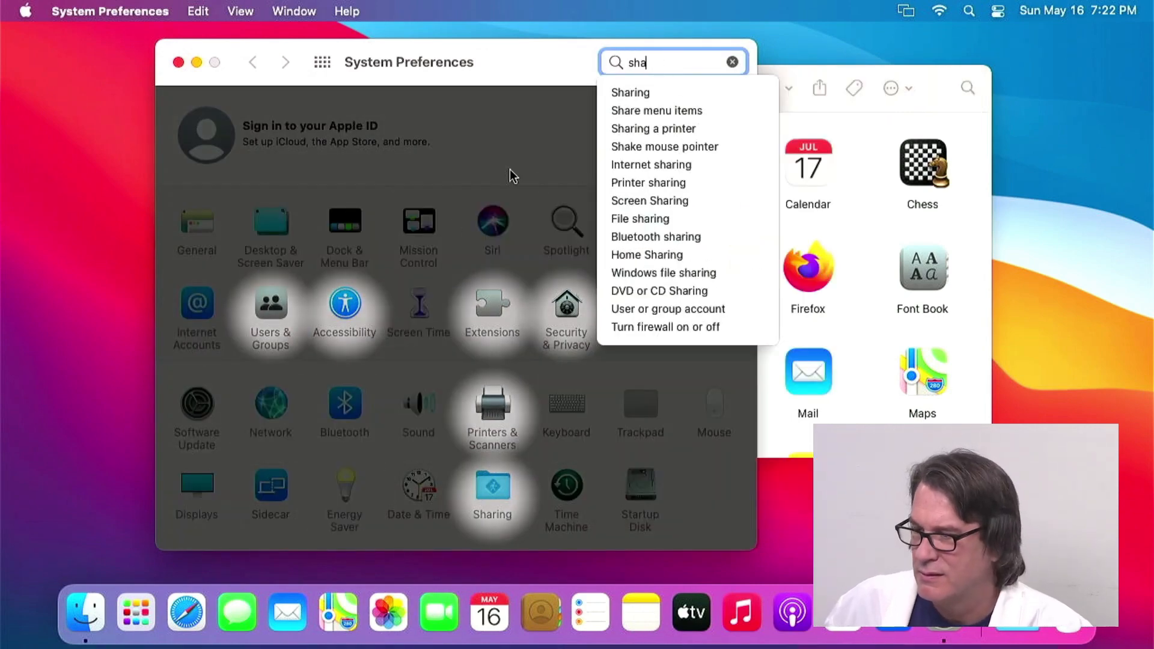
pyautogui.click(630, 92)
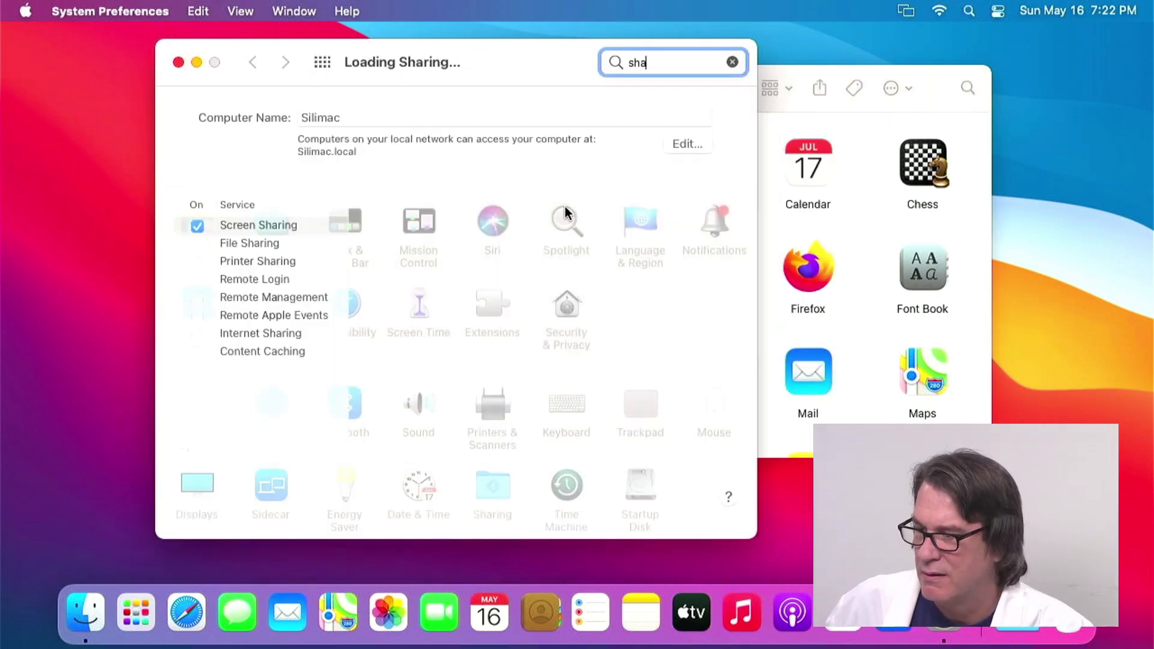
pyautogui.click(254, 297)
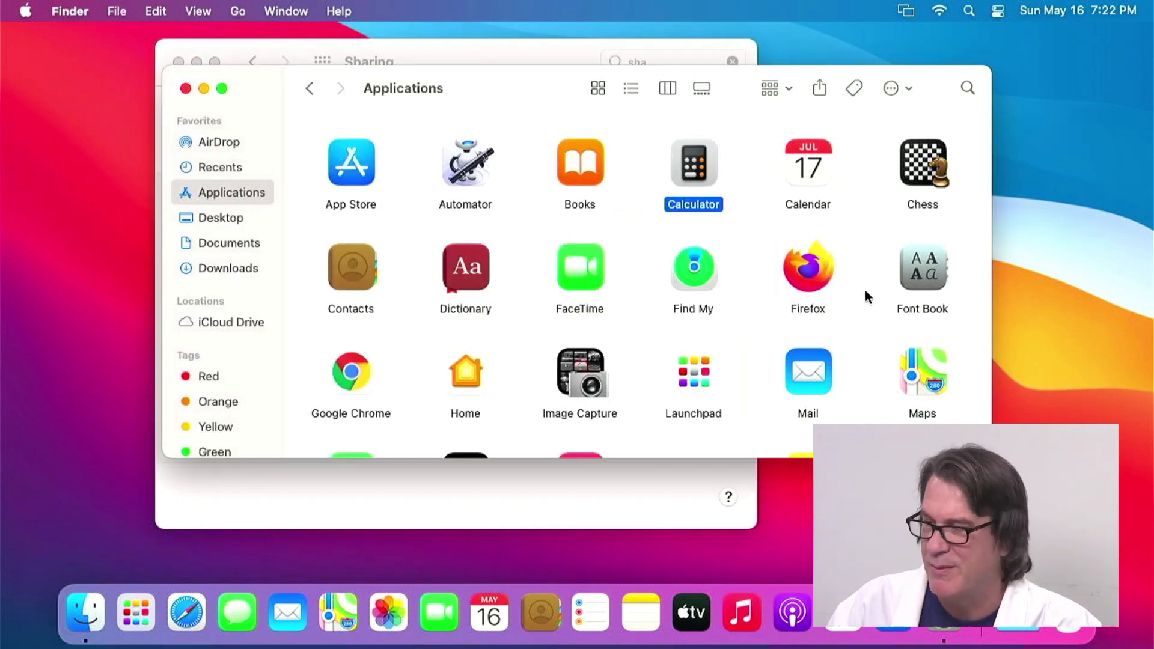
# - Go to Computer in Finder and select the Silimac disk
pyautogui.click(309, 88)
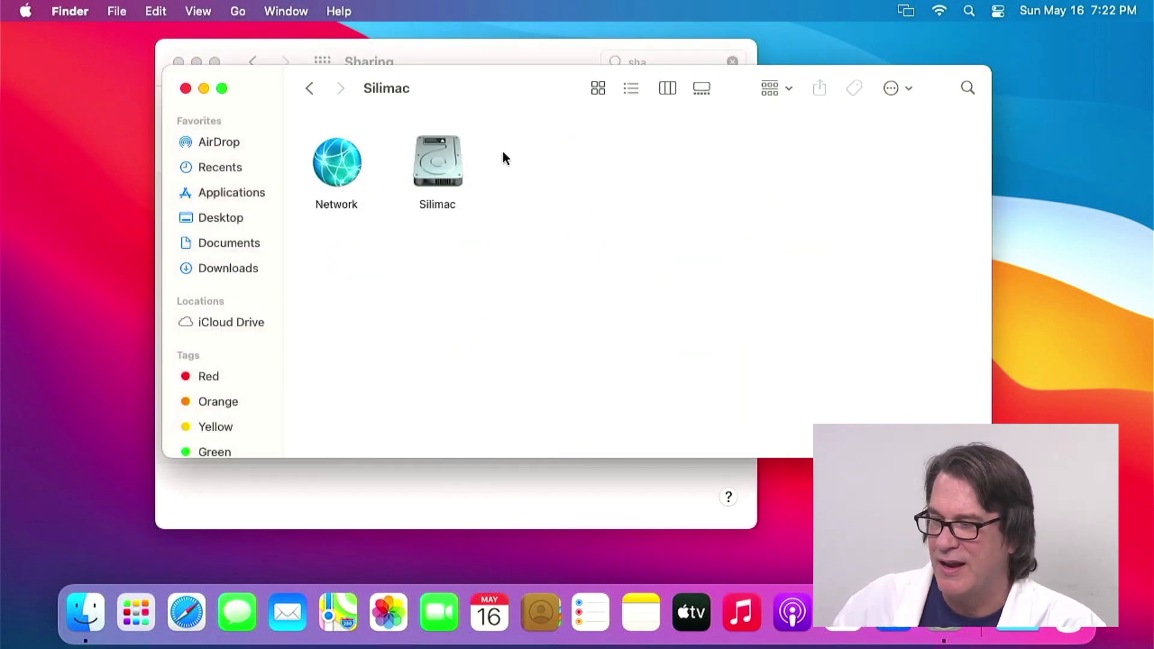
pyautogui.click(437, 159)
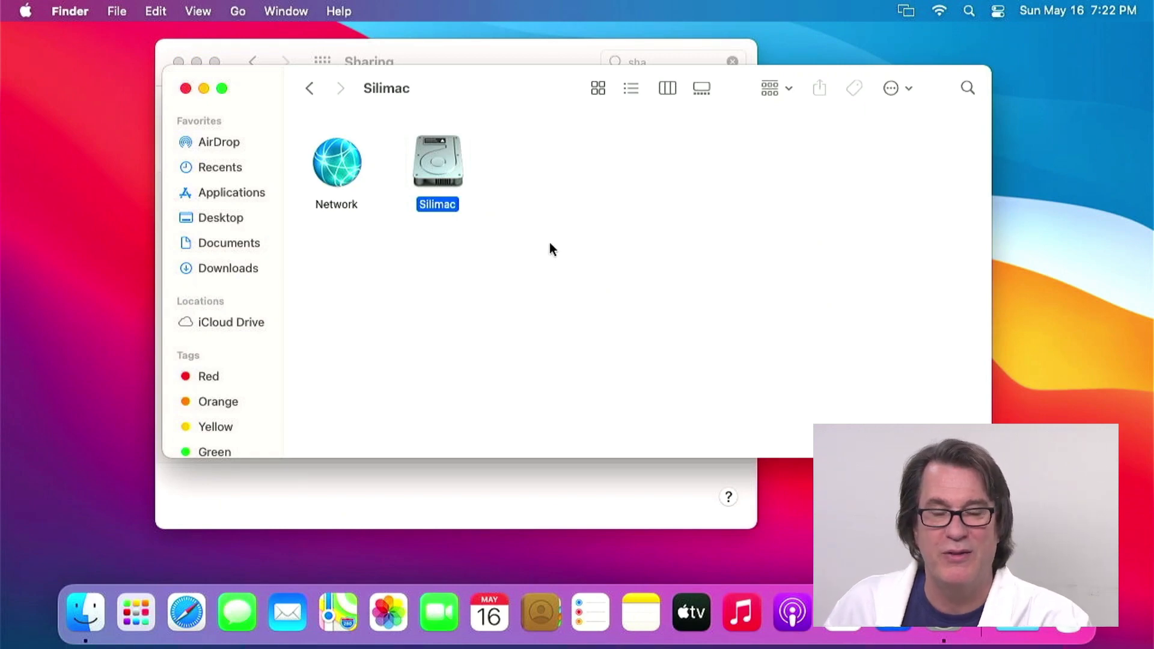
pyautogui.moveTo(552, 247)
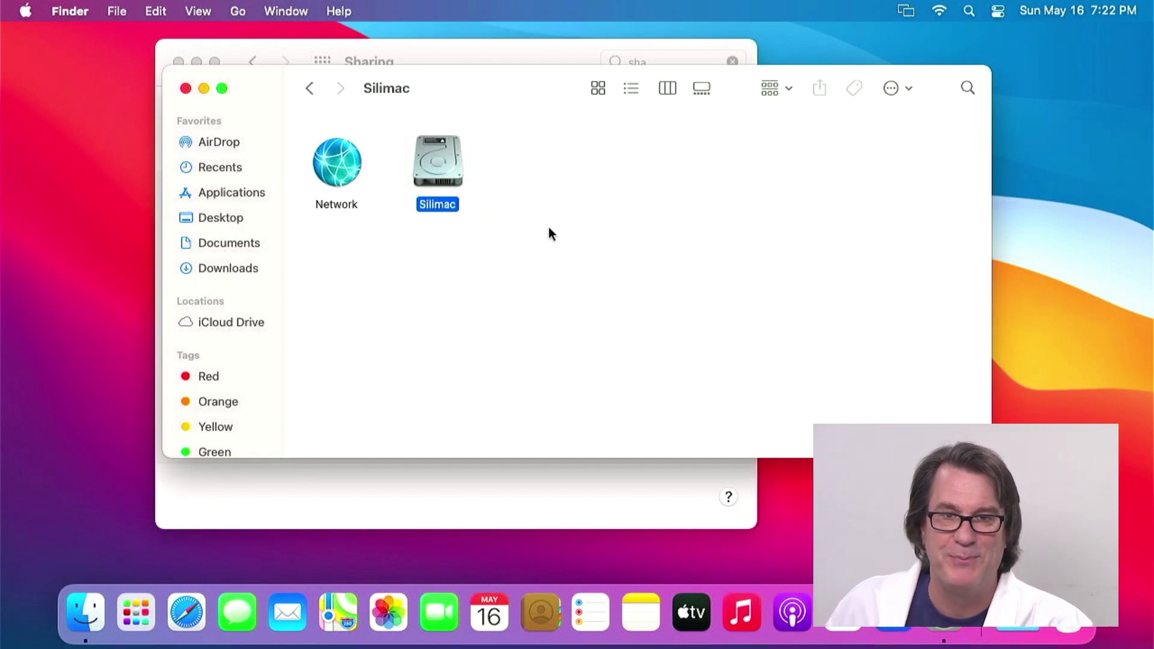
pyautogui.moveTo(439, 188)
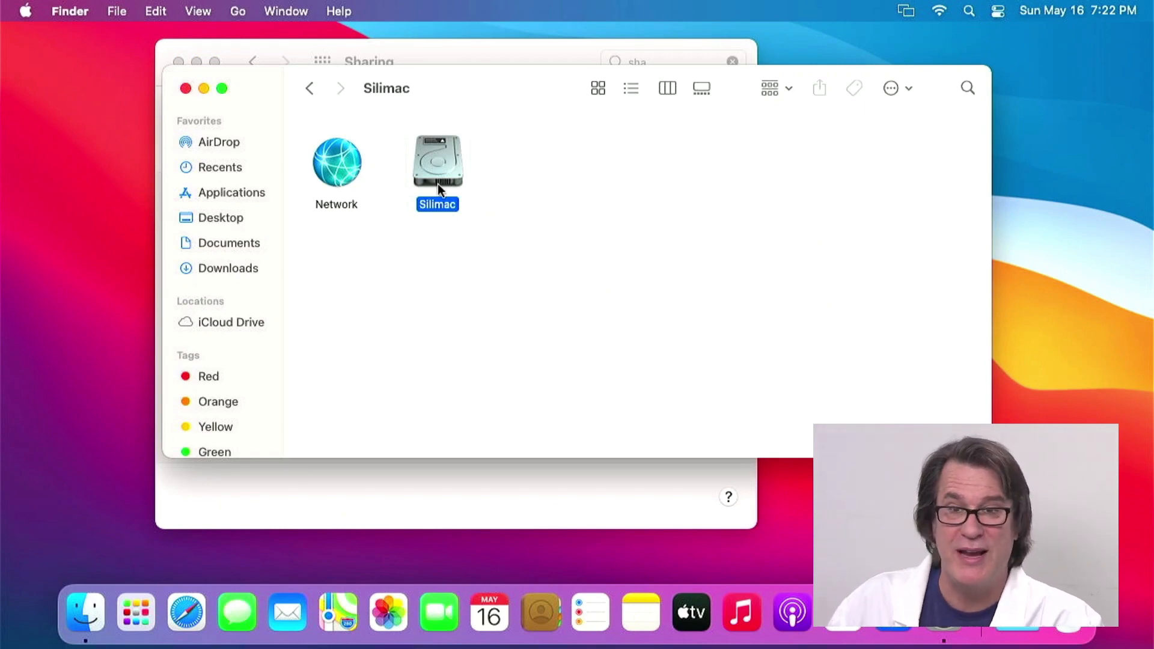